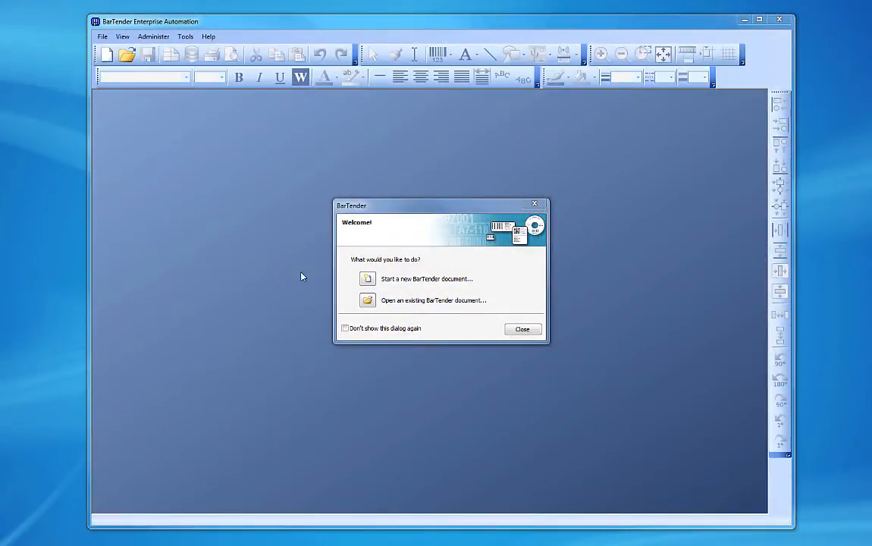
mouse_move(368, 279)
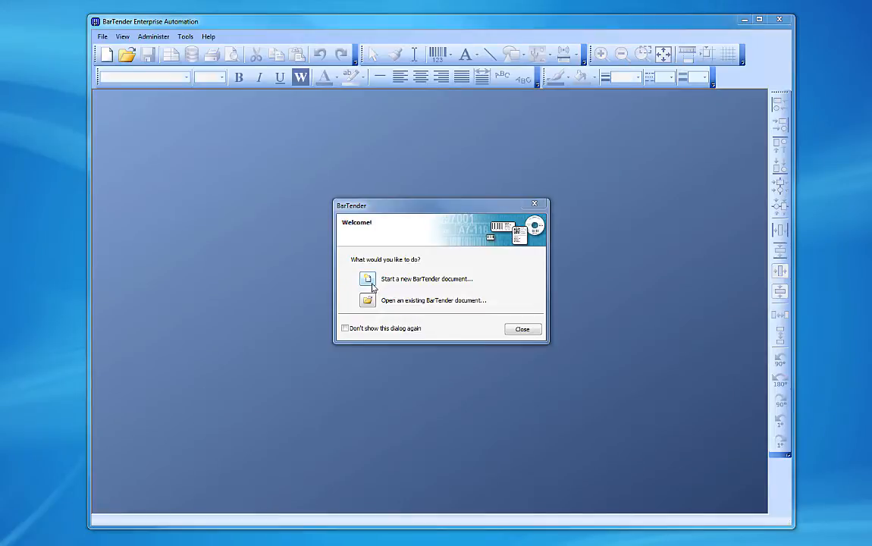
mouse_move(371, 307)
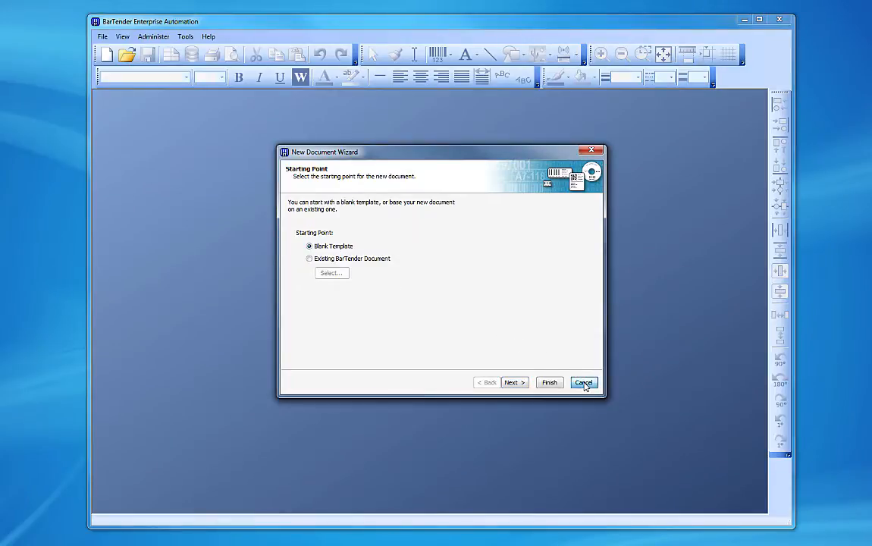
Dismiss the New Document Wizard and bring up the File menu commands.
left_click(584, 382)
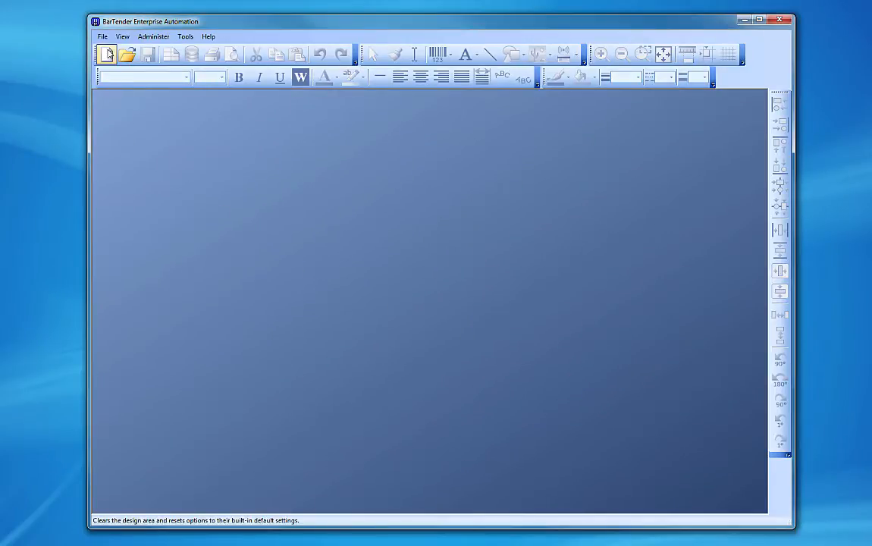
left_click(102, 36)
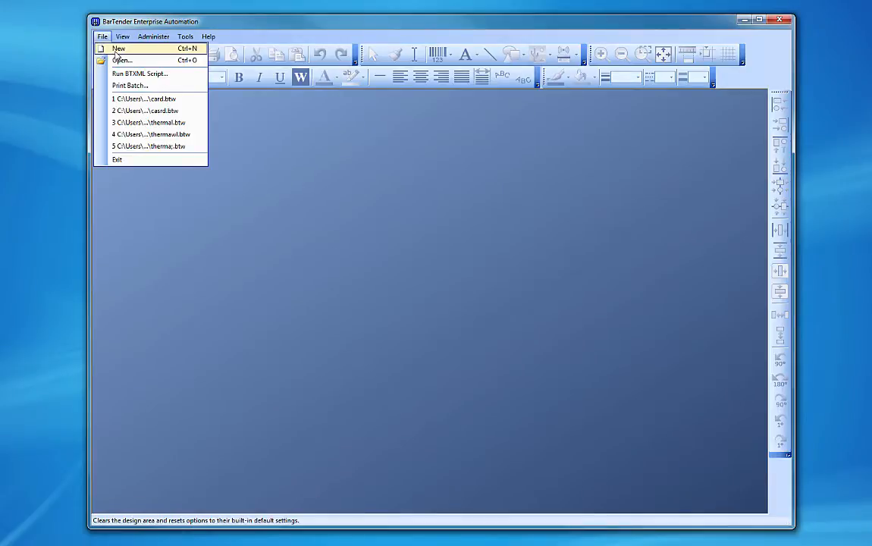
Begin File > New, try Existing BarTender Document, then settle on Blank Template.
left_click(118, 48)
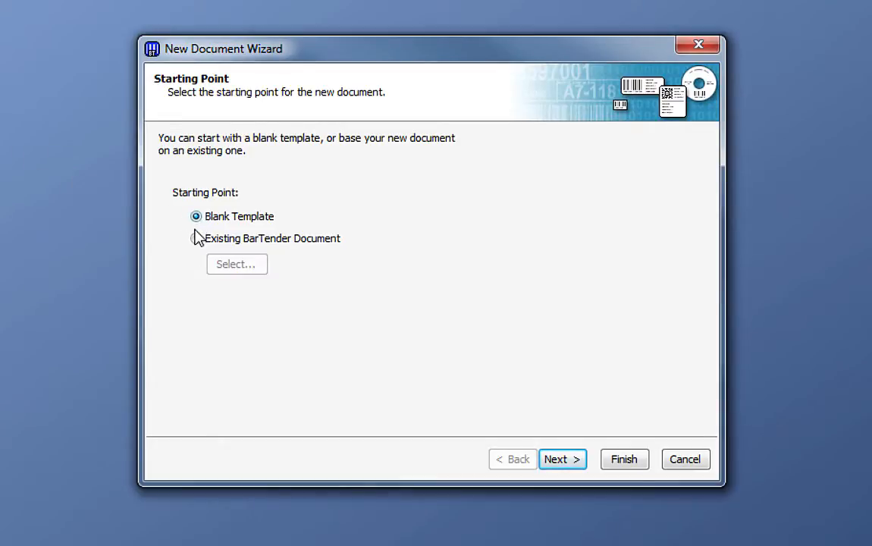
left_click(196, 238)
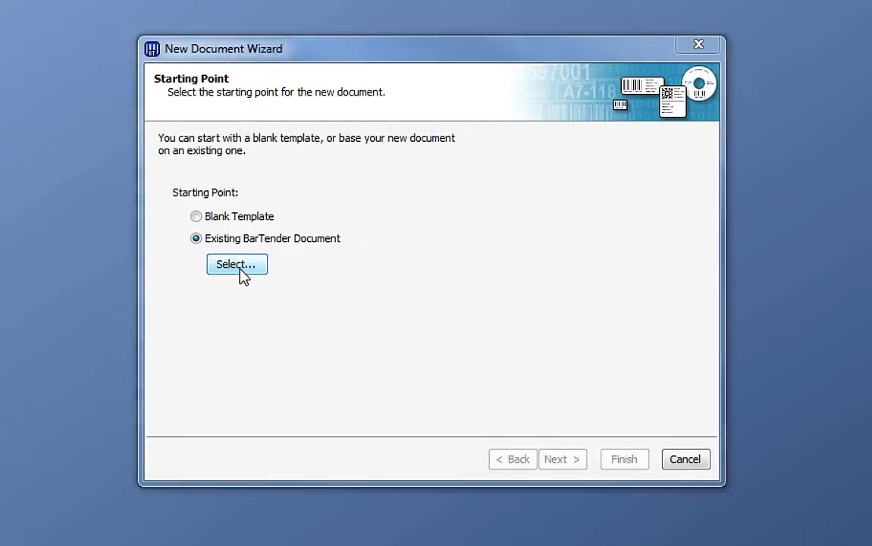
left_click(236, 264)
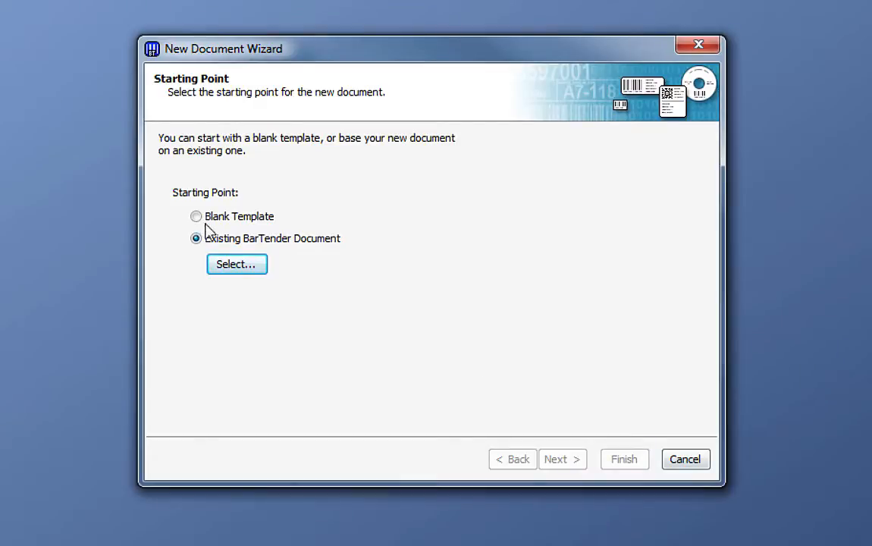
left_click(196, 216)
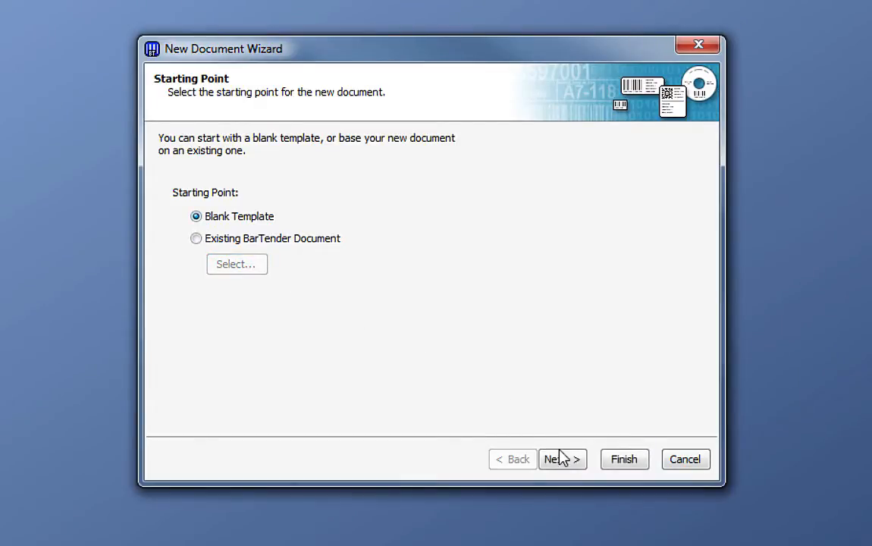
Select Card Printer as the document's printer and advance to stock selection.
left_click(562, 459)
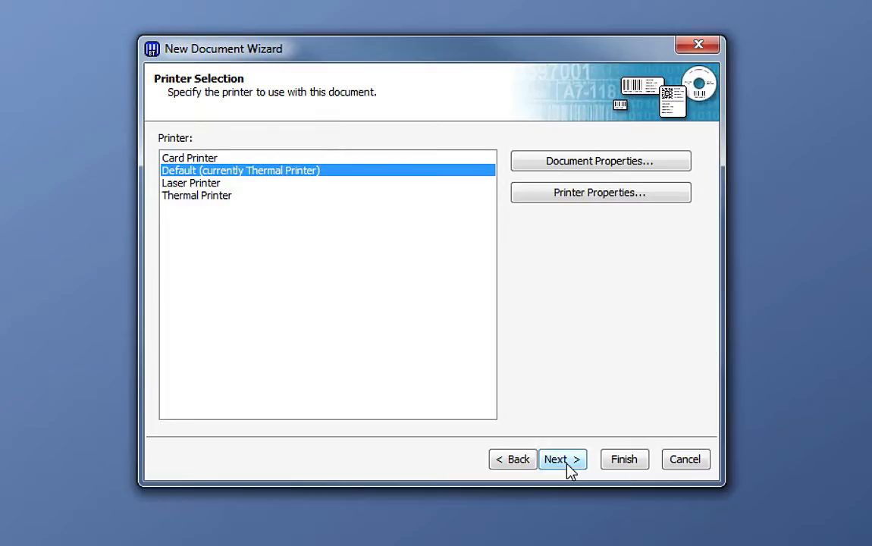
mouse_move(537, 451)
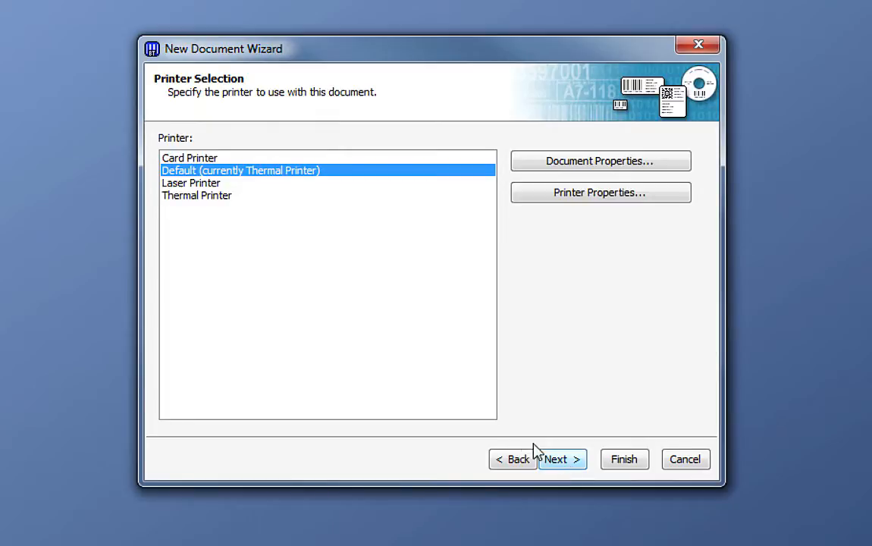
left_click(190, 158)
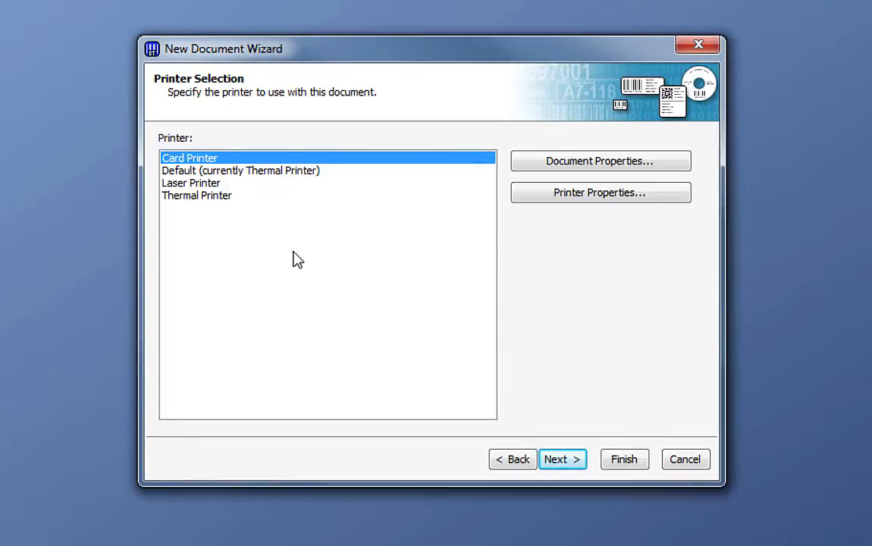
left_click(561, 459)
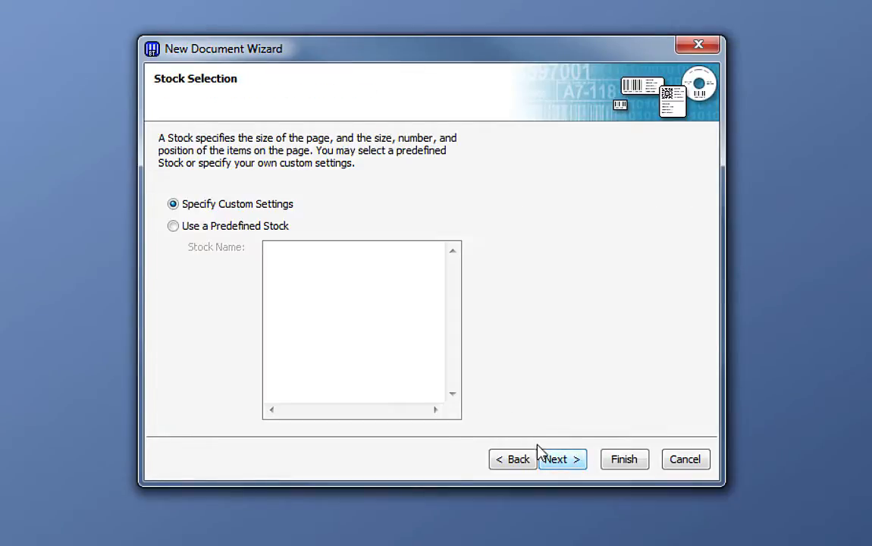
Preview the predefined CR80 stock, then choose Specify Custom Settings and continue.
left_click(173, 226)
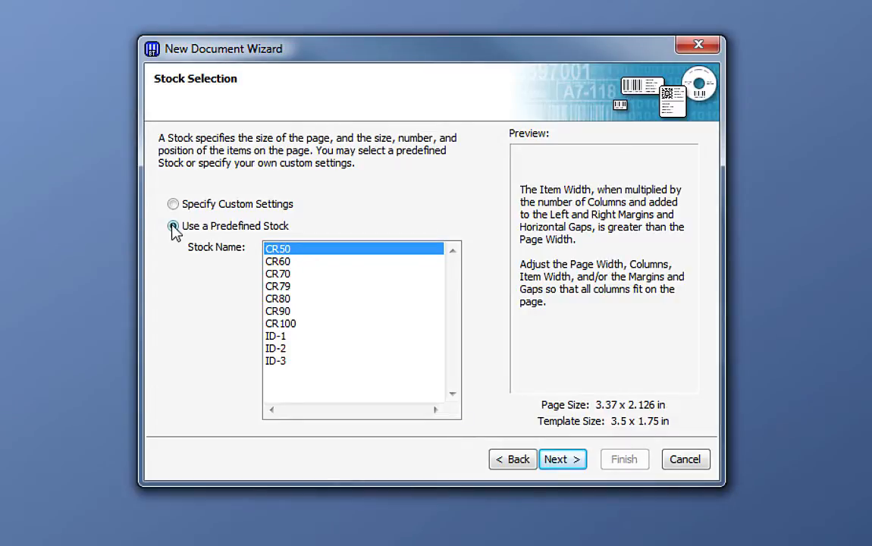
left_click(277, 298)
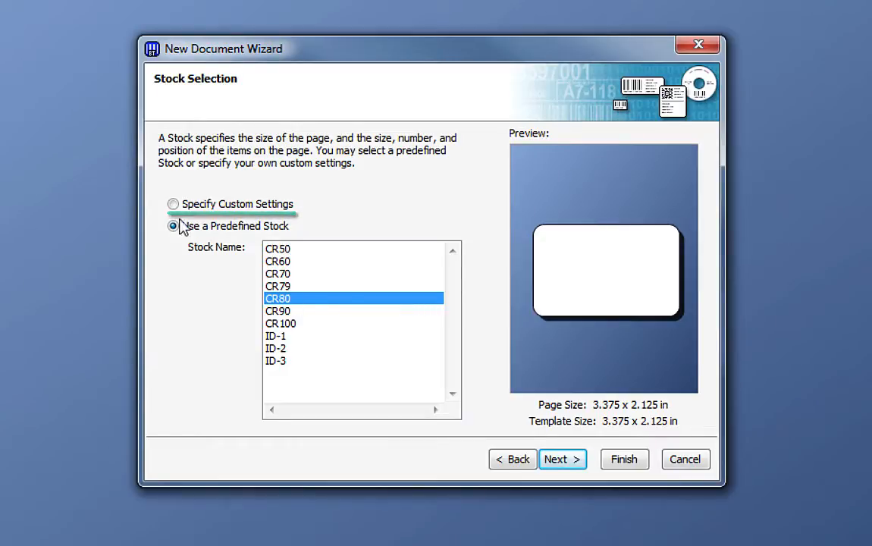
left_click(173, 203)
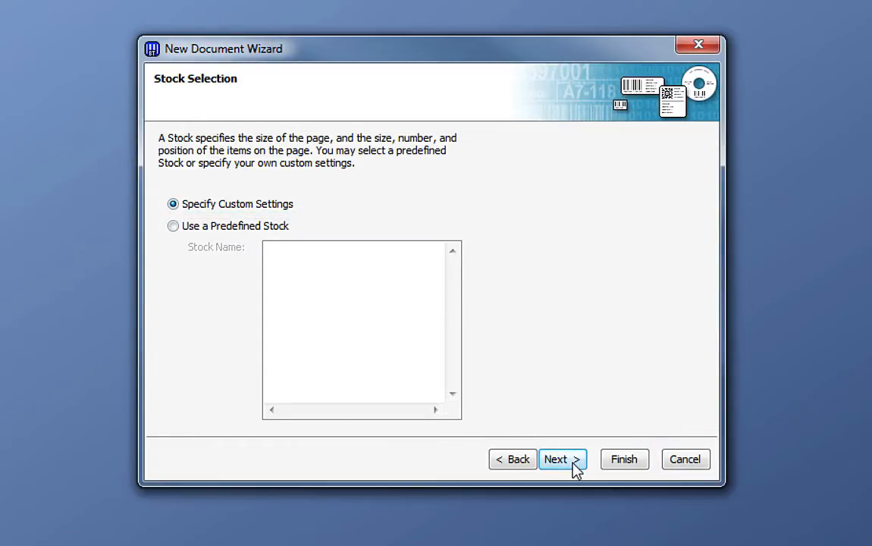
left_click(560, 459)
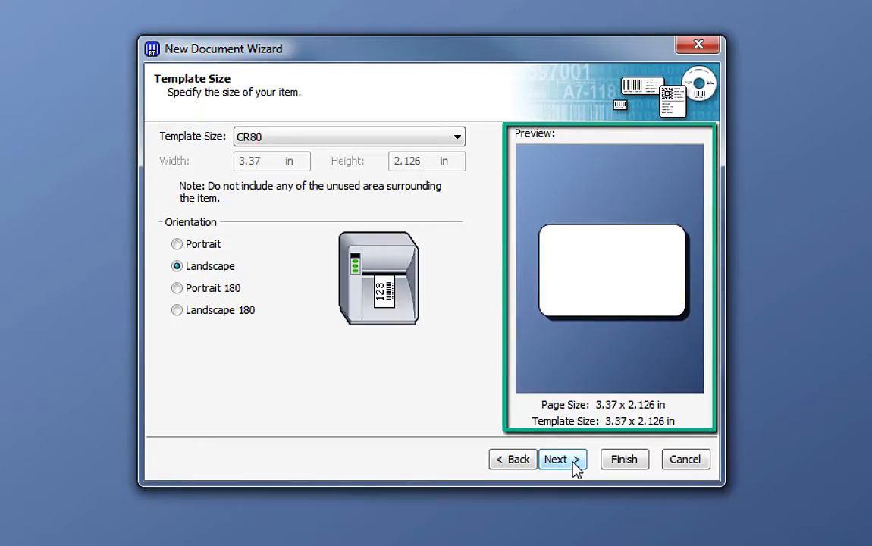
mouse_move(522, 446)
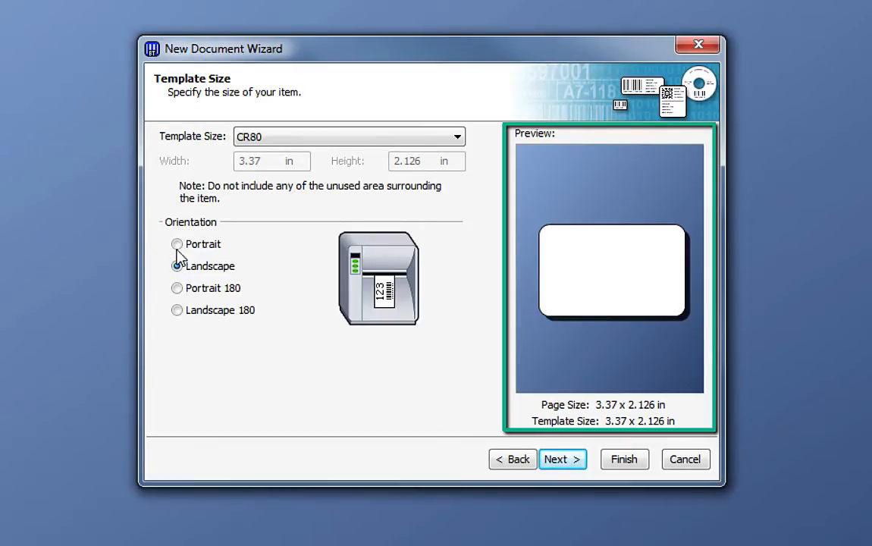
Preview portrait orientations, then set the CR80 card to Landscape (3.37 x 2.126 in).
left_click(177, 244)
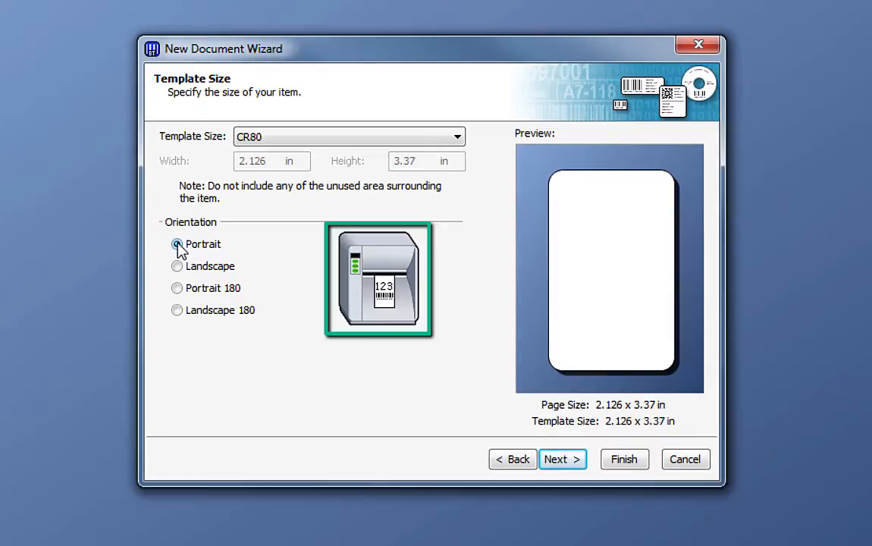
left_click(176, 287)
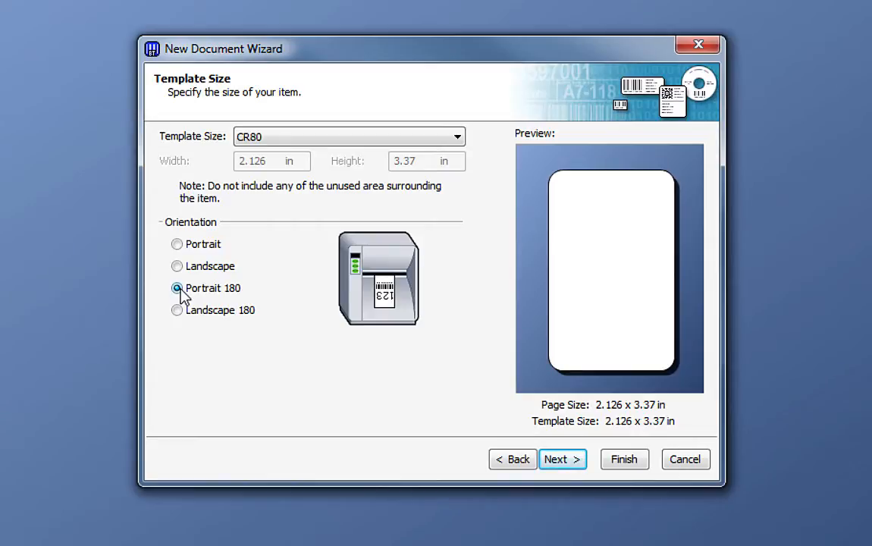
left_click(177, 266)
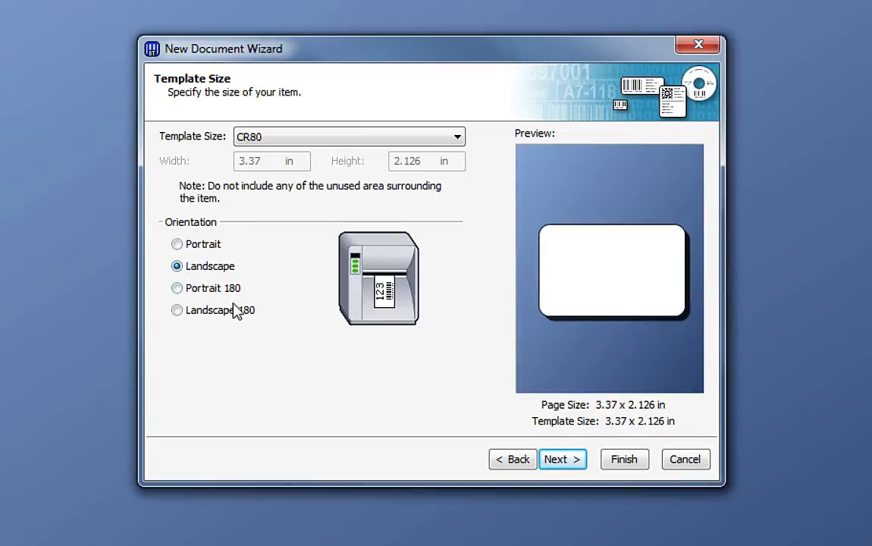
Leave Color, Picture and template image unchecked so the card has no background, then review.
left_click(562, 459)
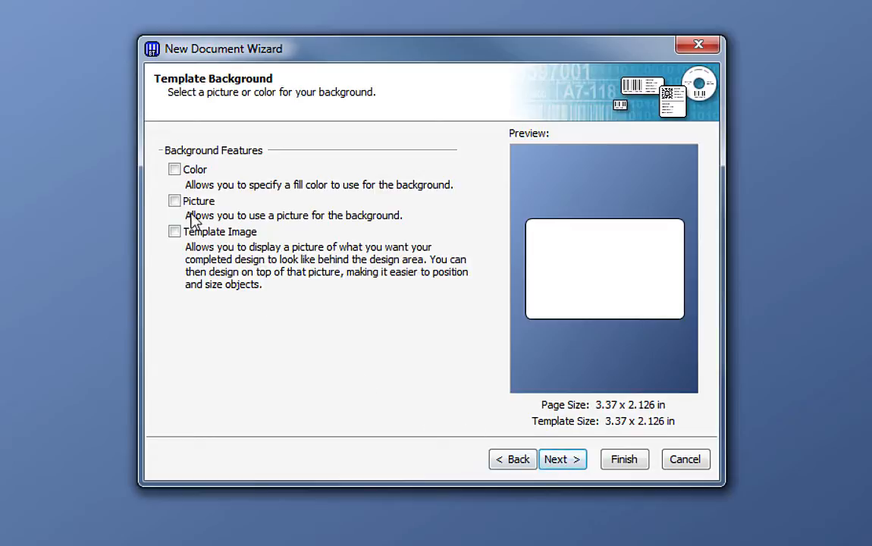
left_click(174, 201)
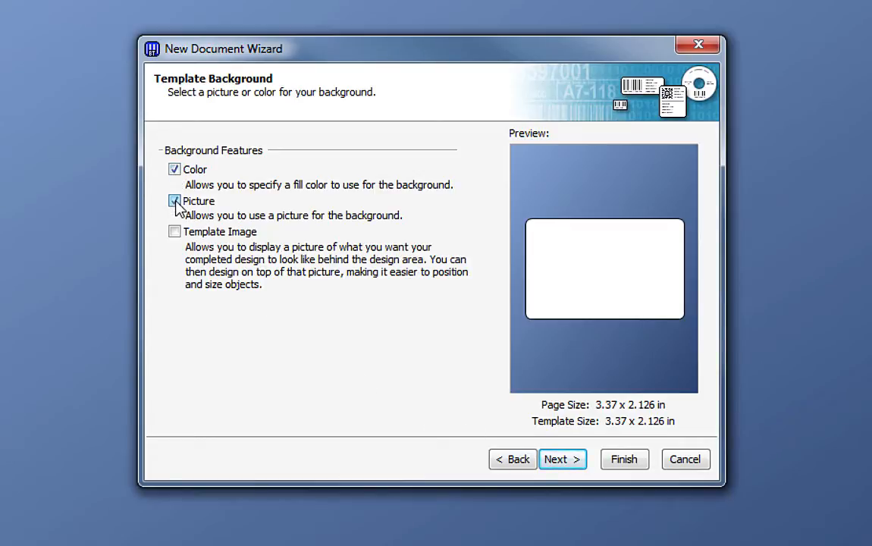
left_click(174, 232)
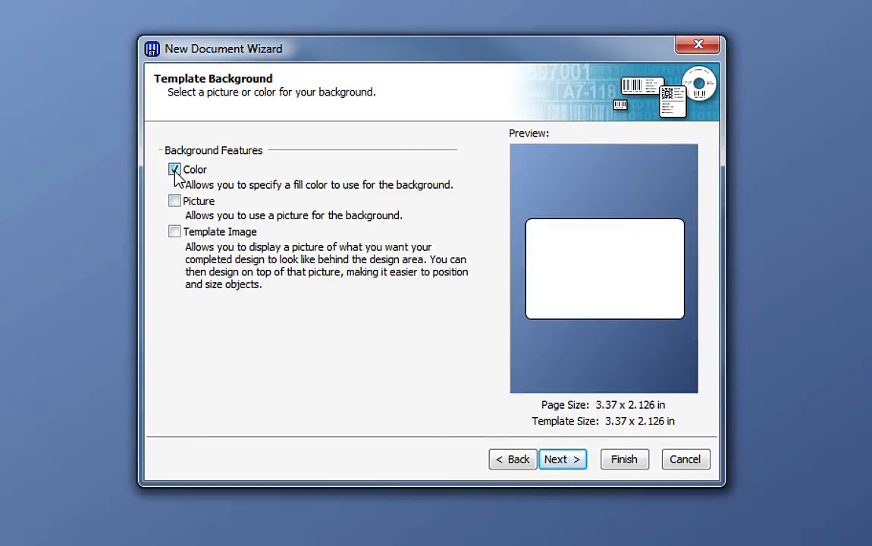
left_click(174, 169)
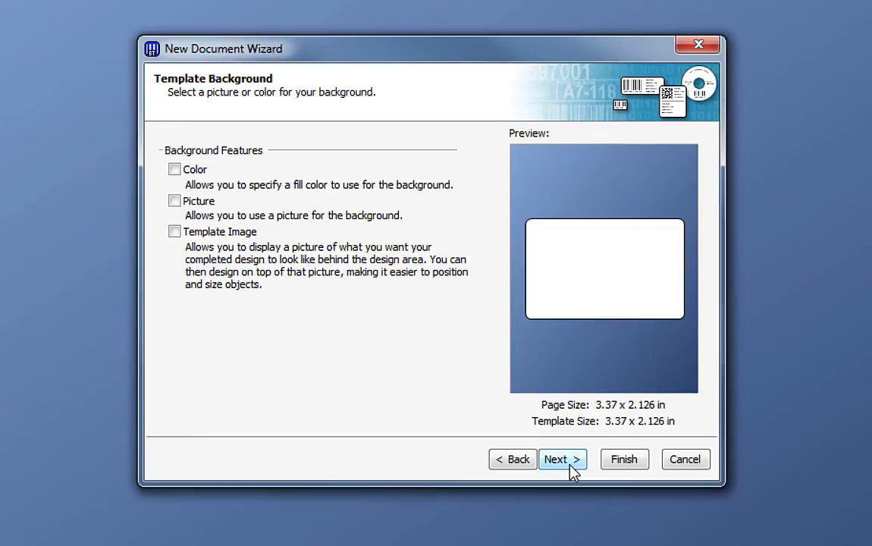
left_click(562, 458)
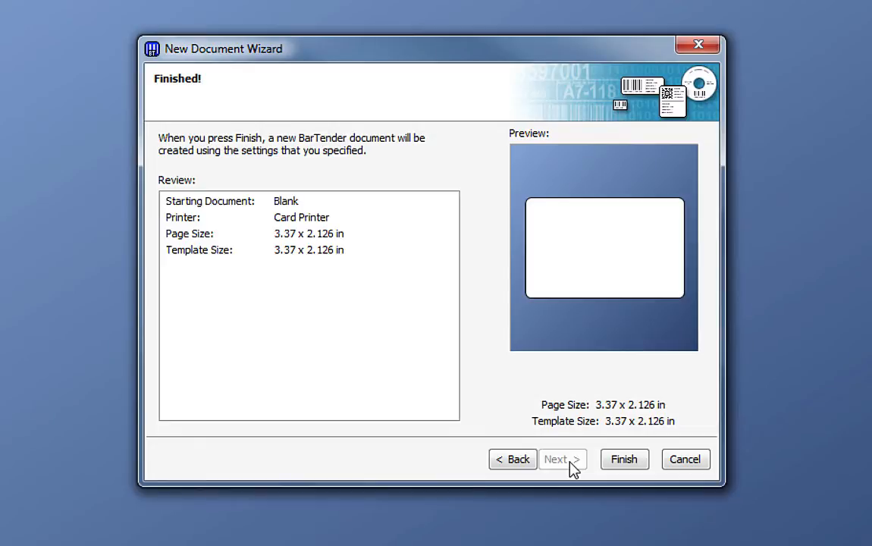
Finish the wizard to create Document1, a blank 3.37 x 2.126 in Card Printer card.
left_click(513, 459)
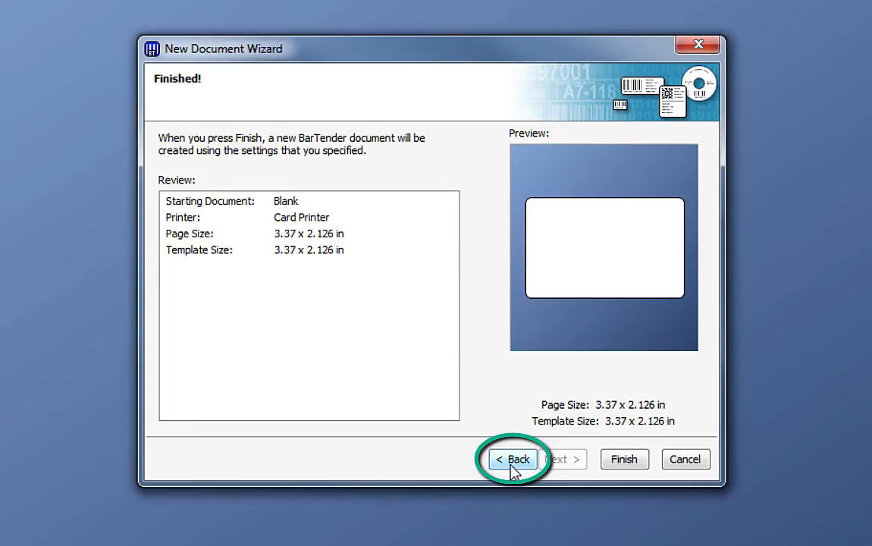
mouse_move(624, 458)
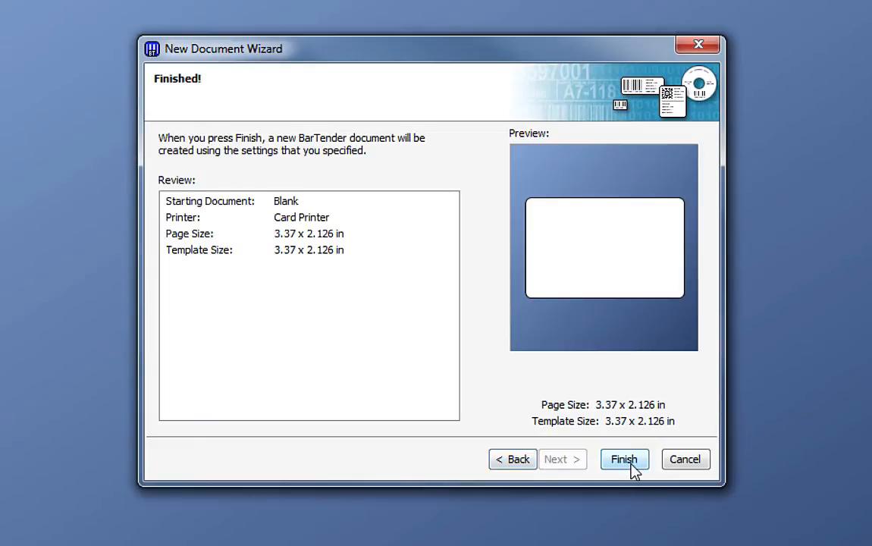
left_click(624, 459)
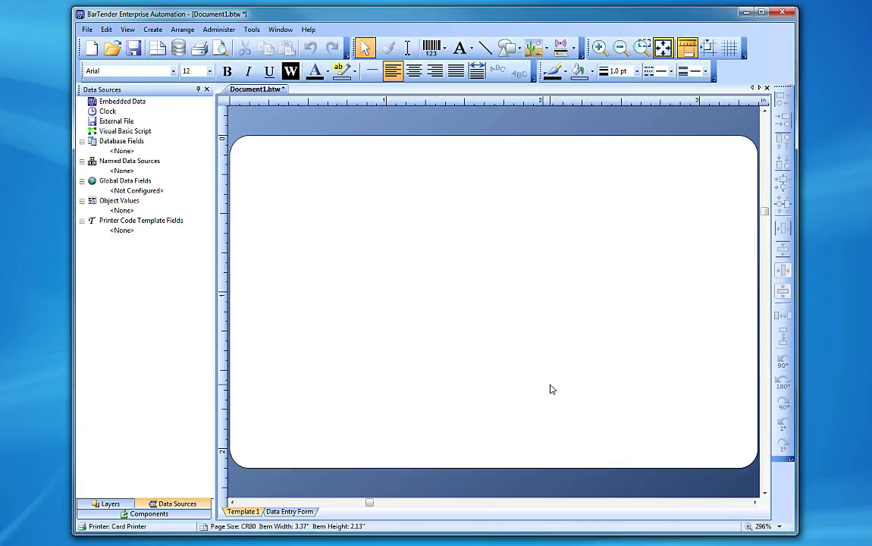
mouse_move(307, 311)
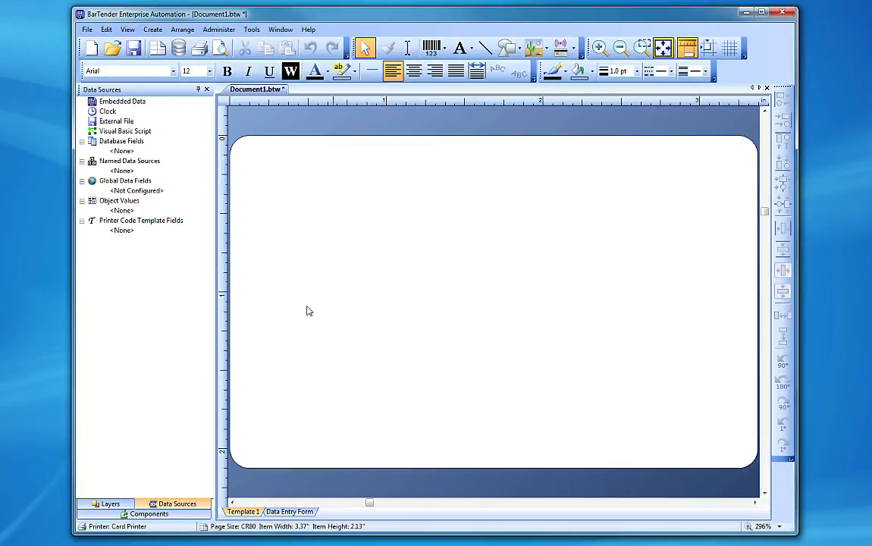
Save the document as card.btw in the BarTender Documents folder.
left_click(87, 29)
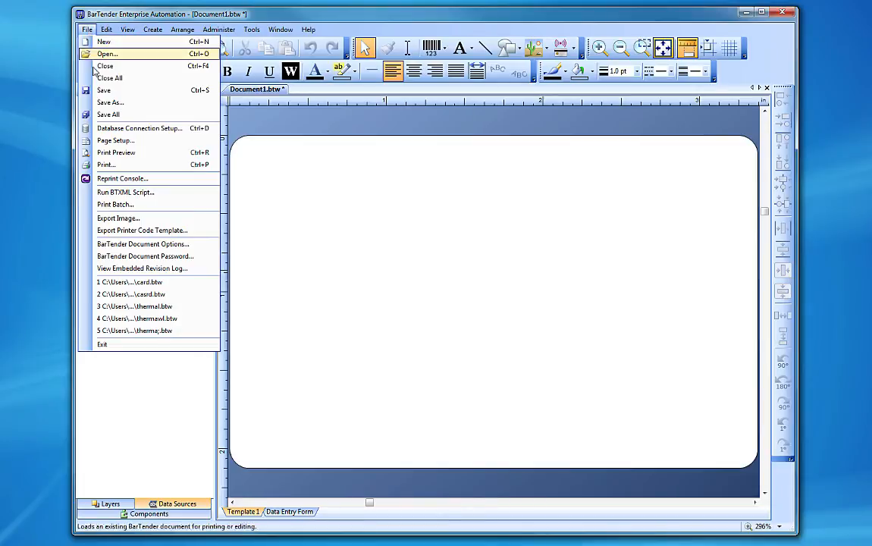
left_click(110, 103)
type("card")
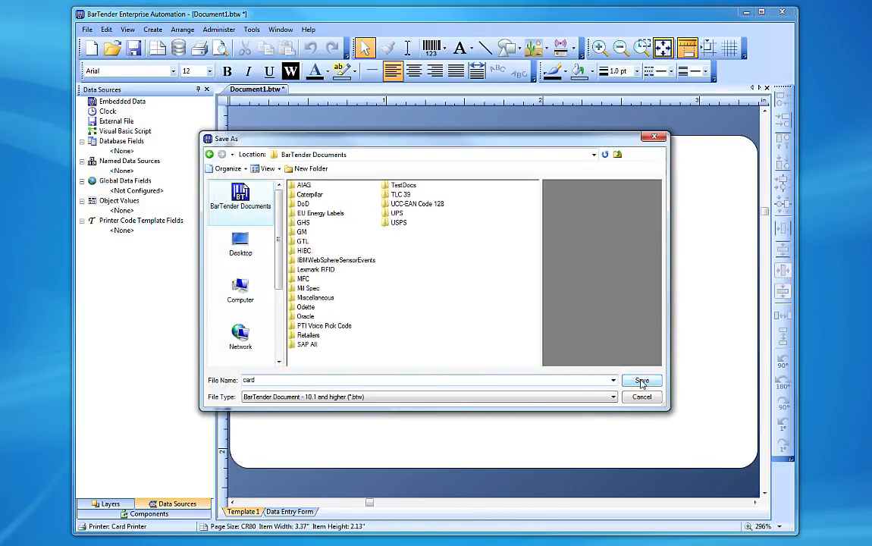
left_click(642, 380)
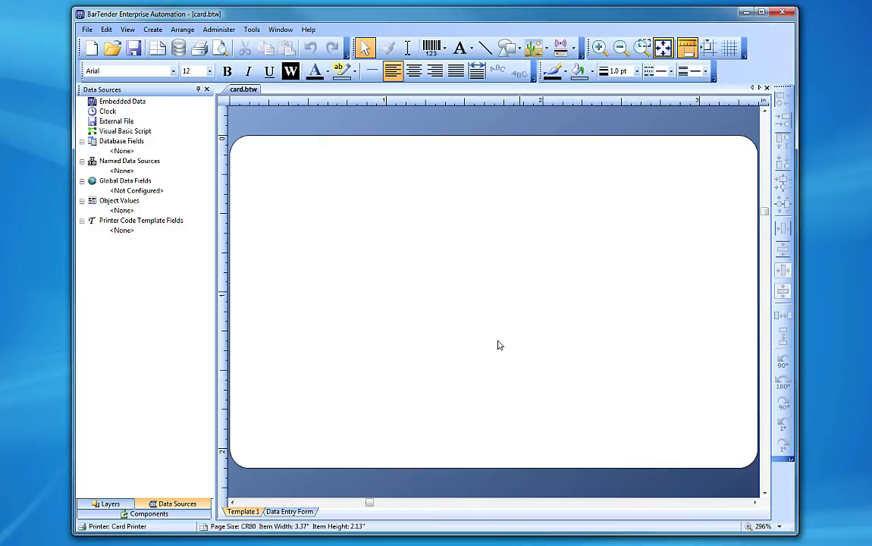
left_click(87, 29)
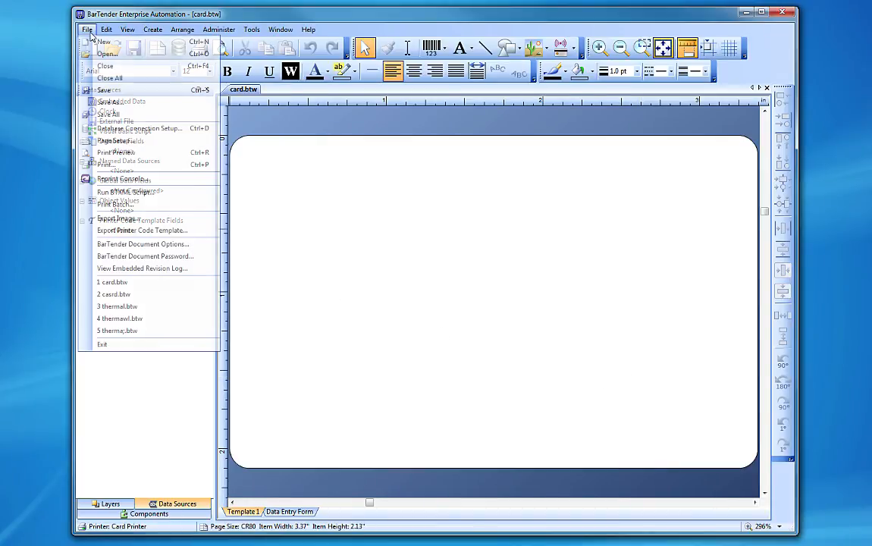
Confirm CR80 landscape 3.37 x 2.126 in in Page Setup, then open the Help menu.
left_click(87, 29)
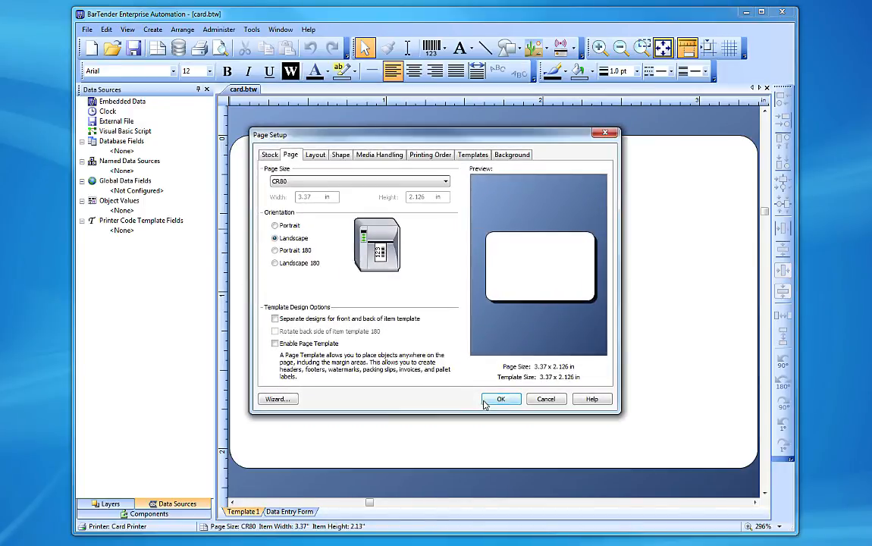
left_click(501, 399)
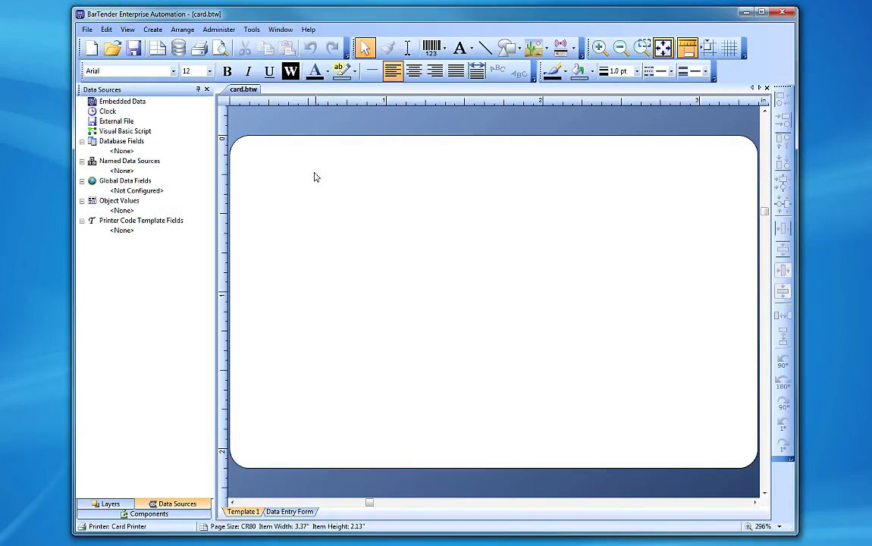
left_click(308, 29)
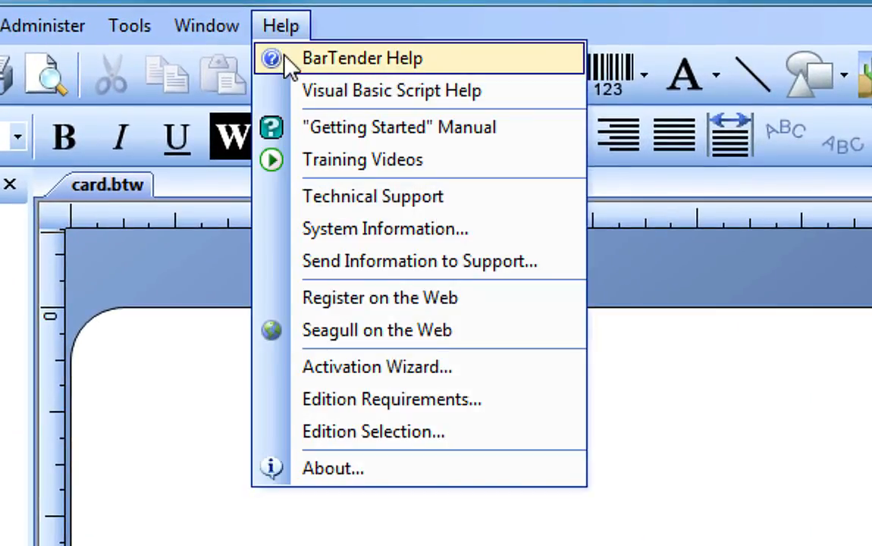